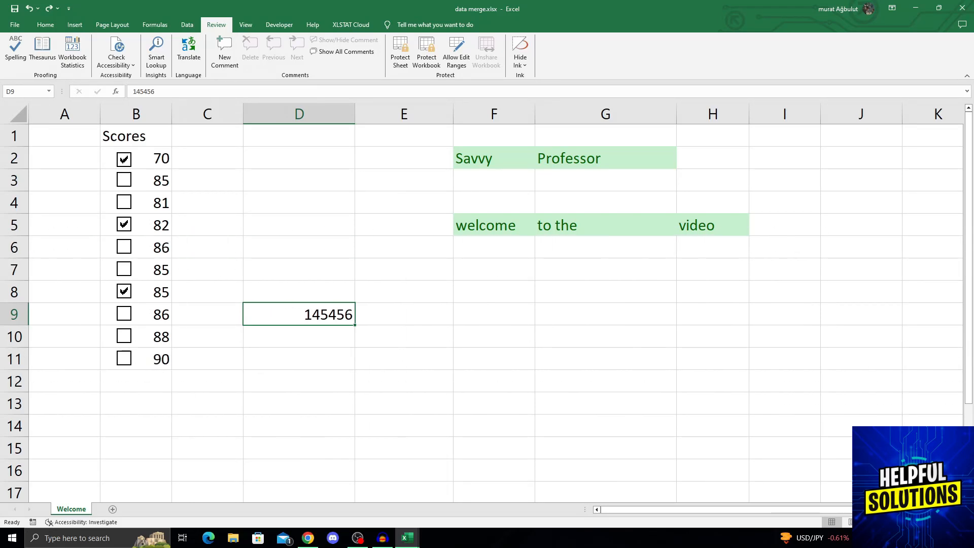
Pick 78 from B1's in-cell list, then restore the heading Scores in B1
left_click(186, 25)
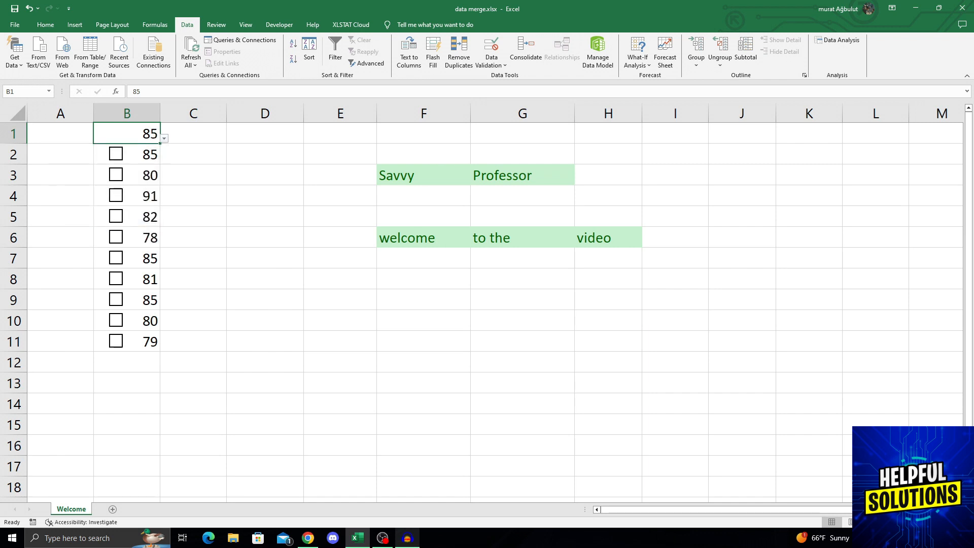
left_click(164, 138)
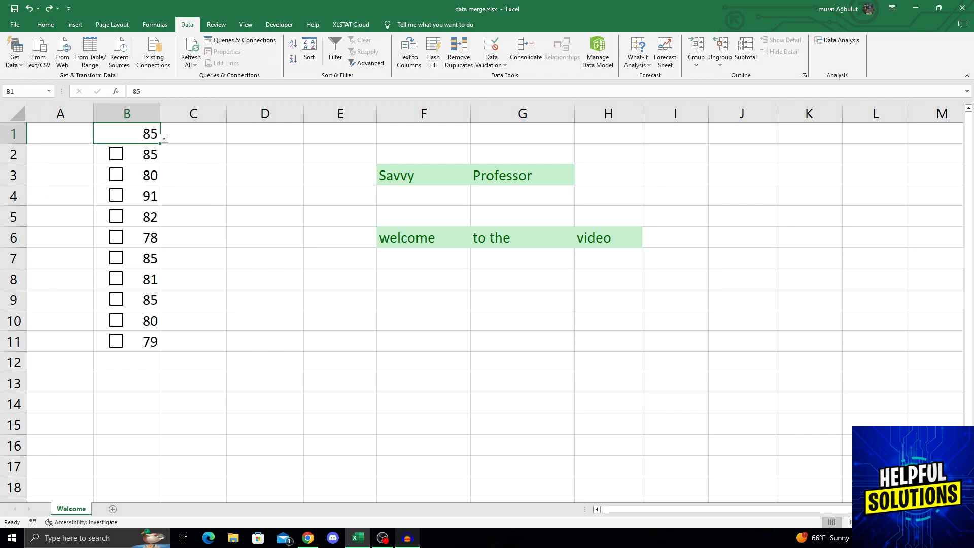
type("78")
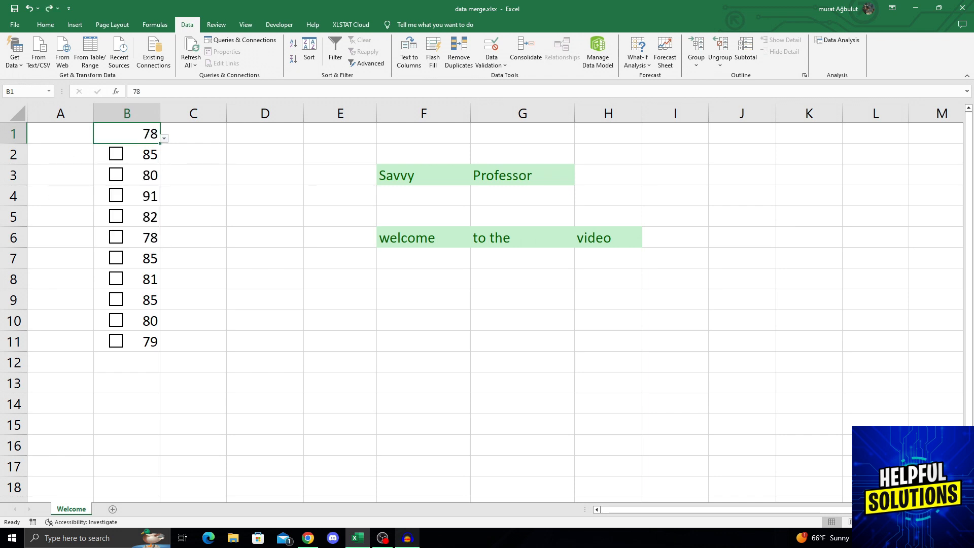
type("Scores")
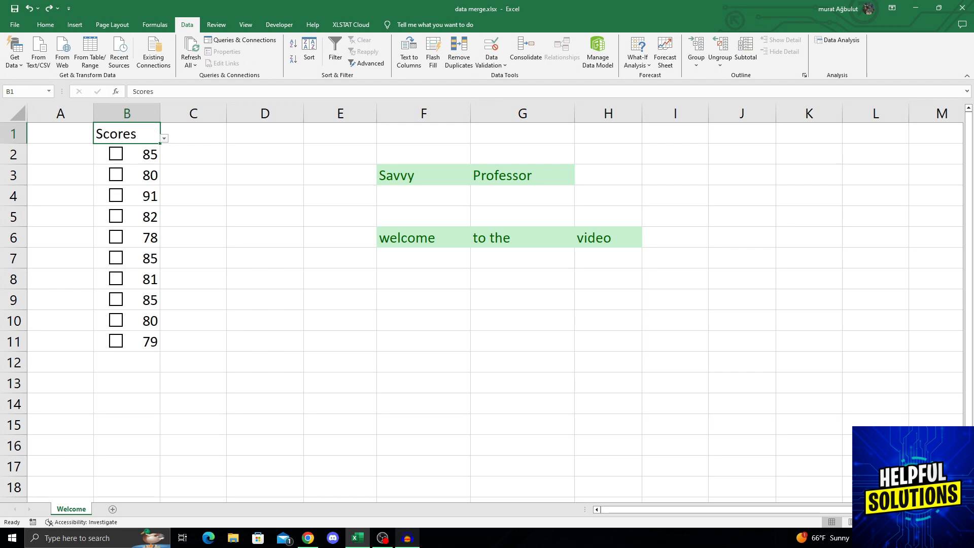
left_click(44, 24)
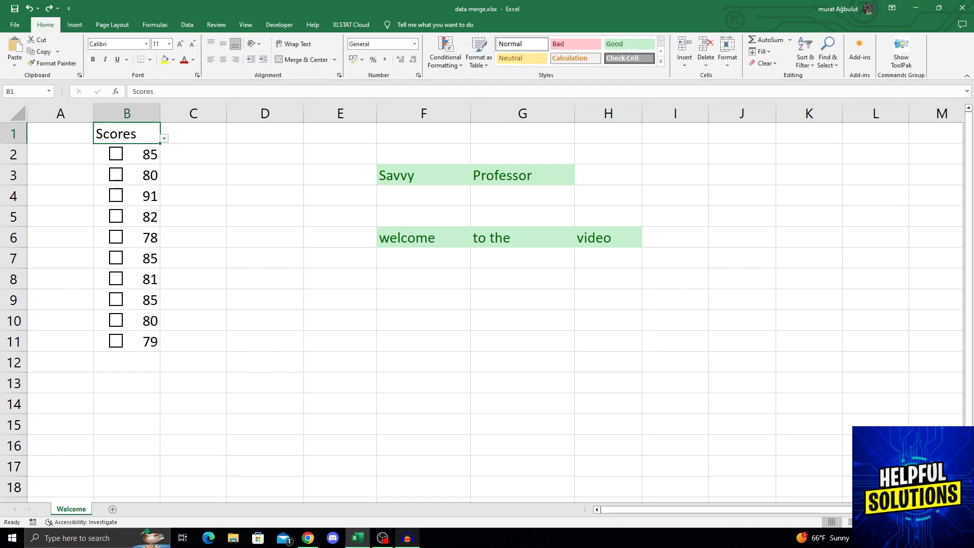
left_click(186, 24)
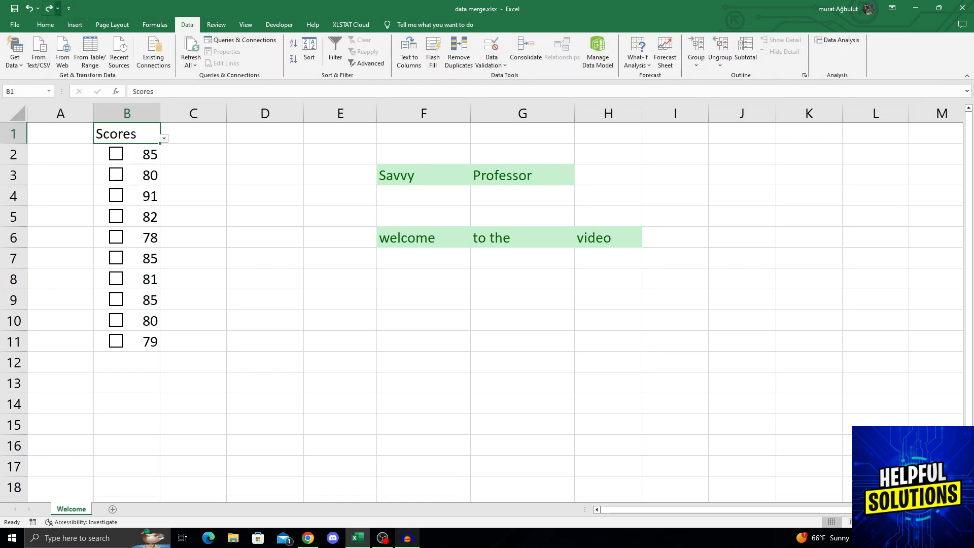
left_click(44, 25)
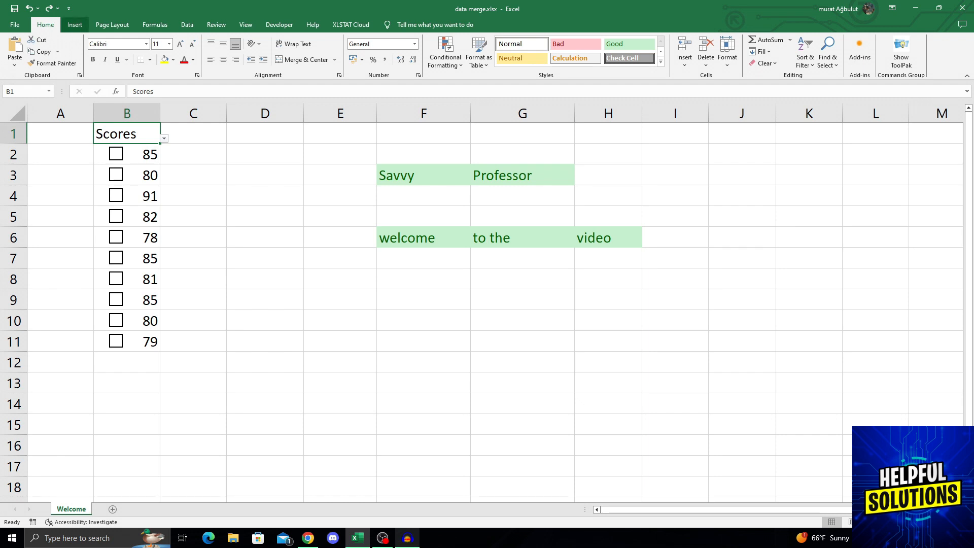
left_click(186, 25)
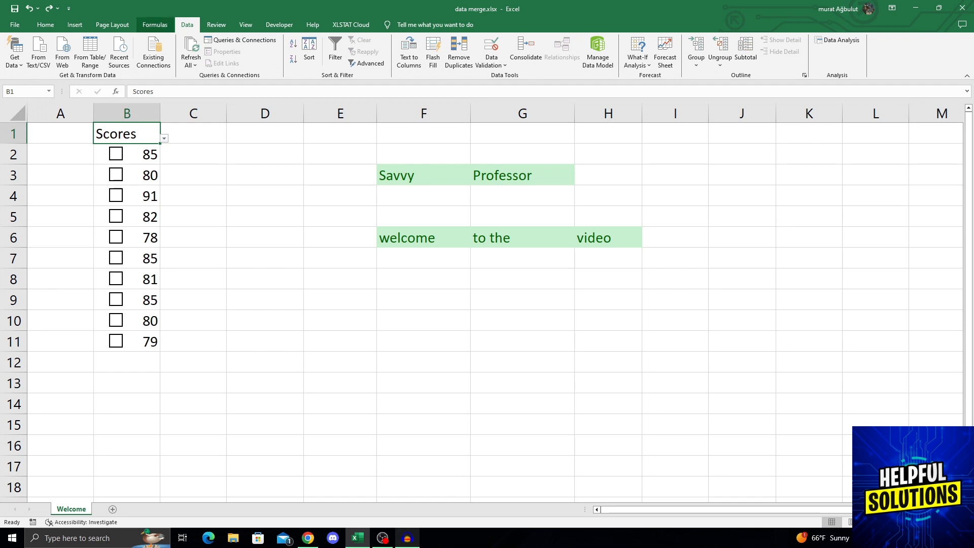
left_click(216, 25)
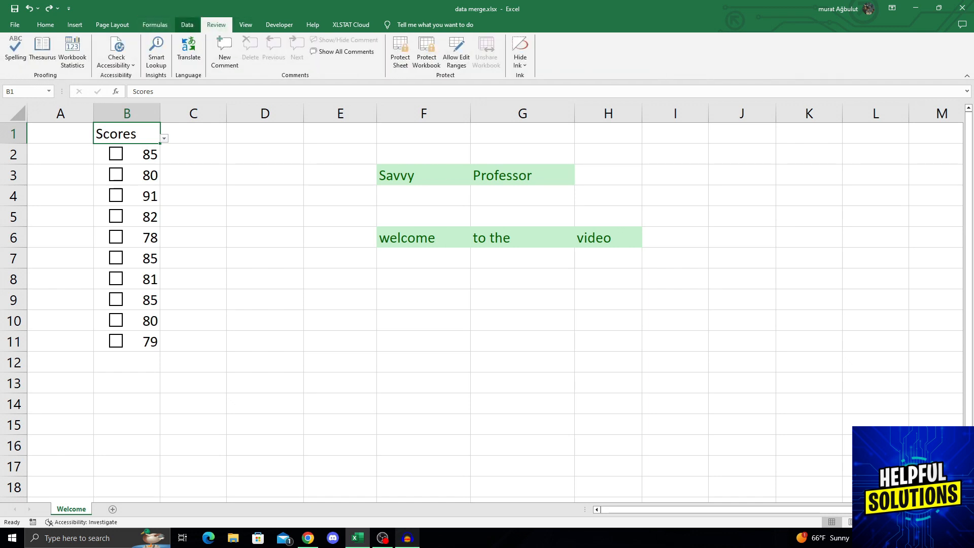
left_click(186, 25)
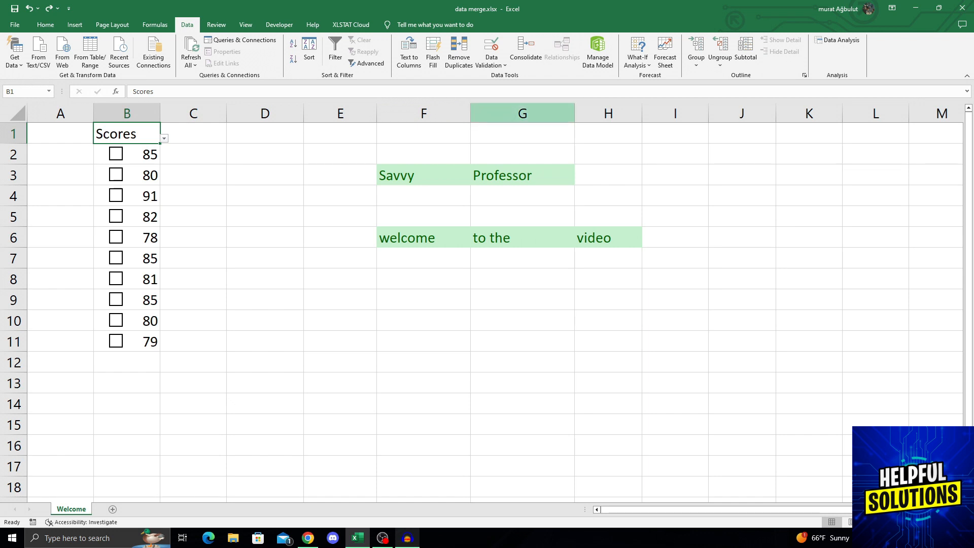
Select column G on the sheet
left_click(522, 113)
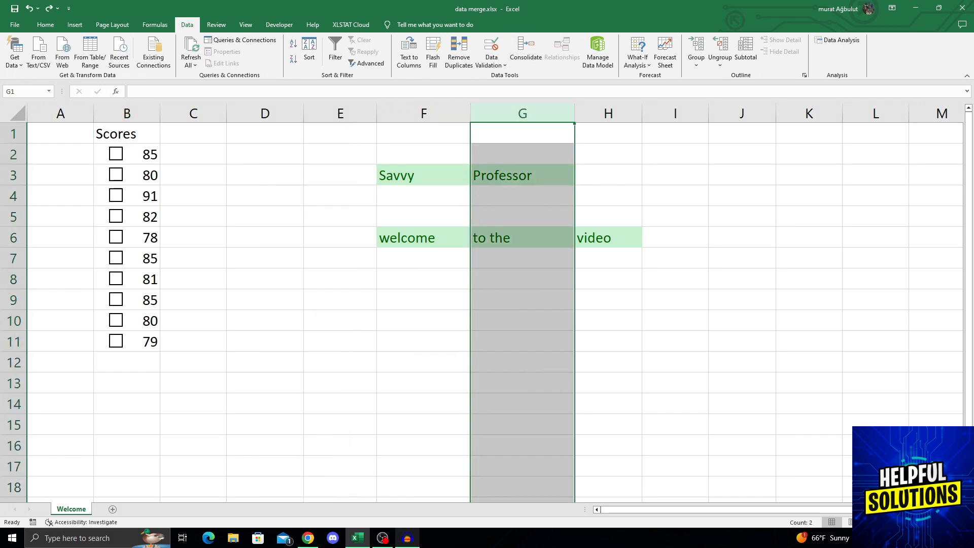
mouse_move(490, 50)
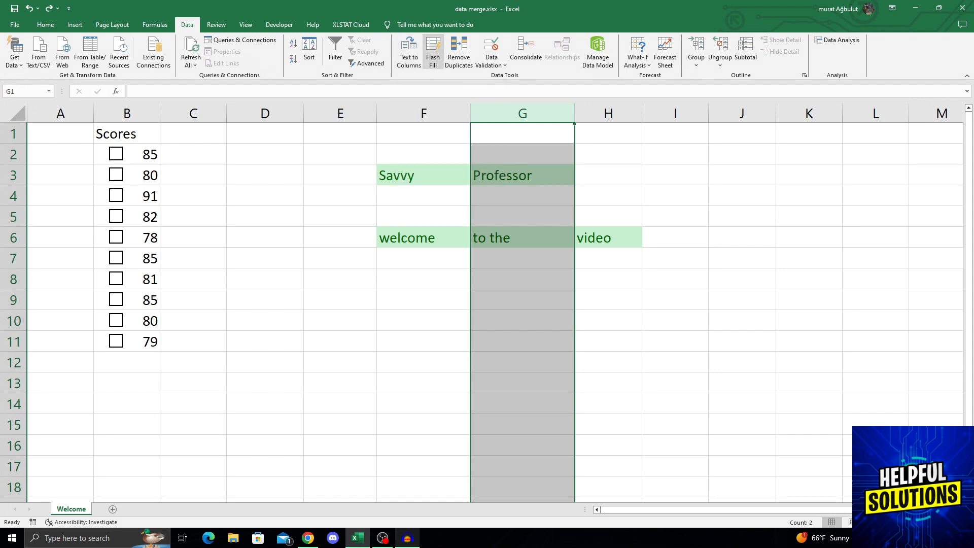
mouse_move(459, 51)
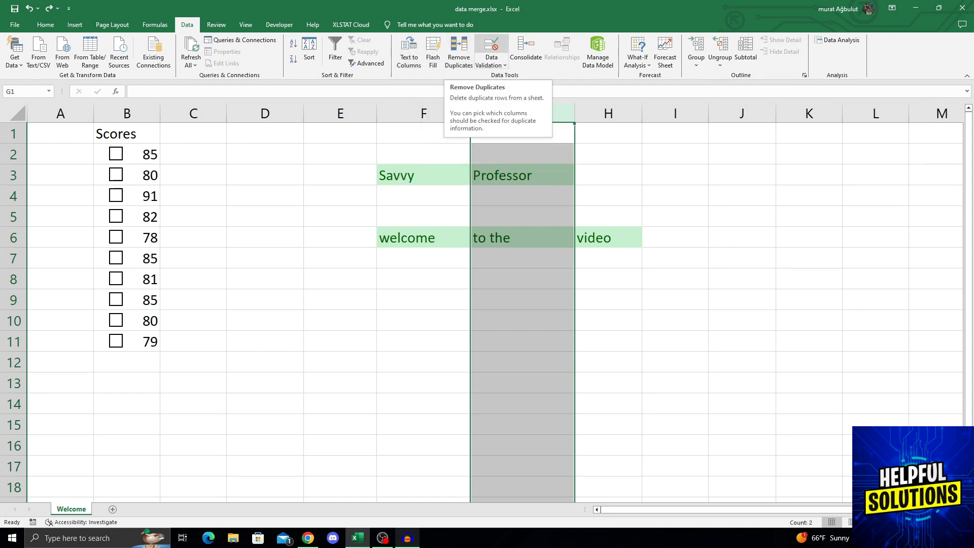
mouse_move(490, 50)
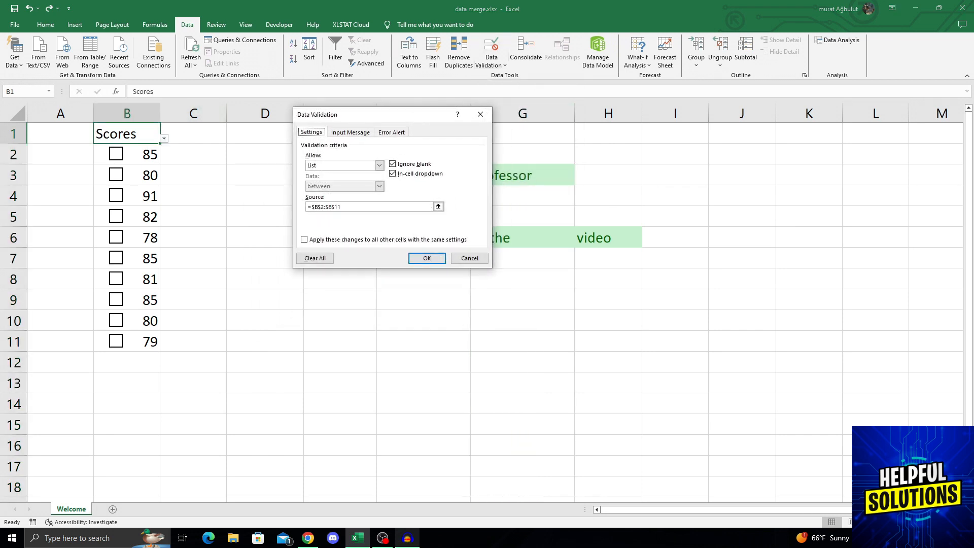
left_click(349, 132)
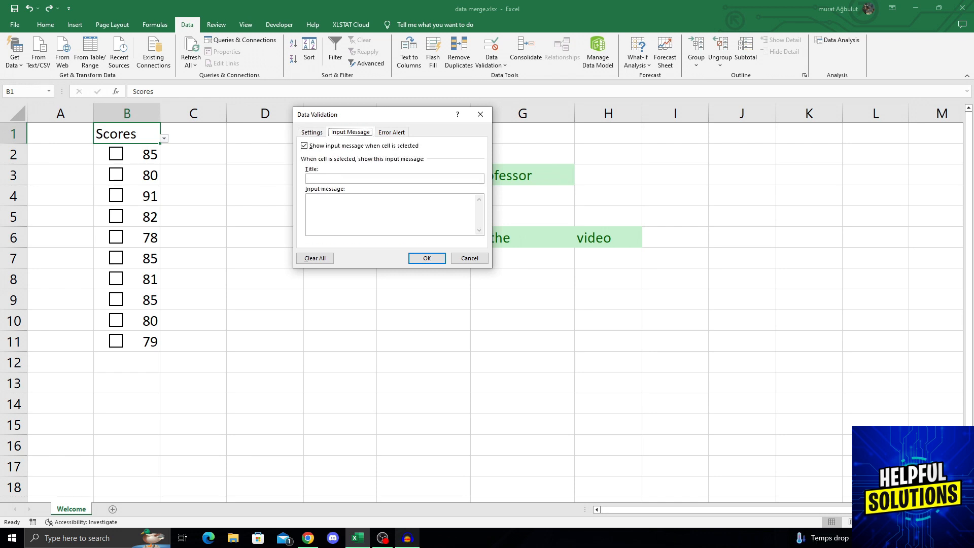
left_click(391, 132)
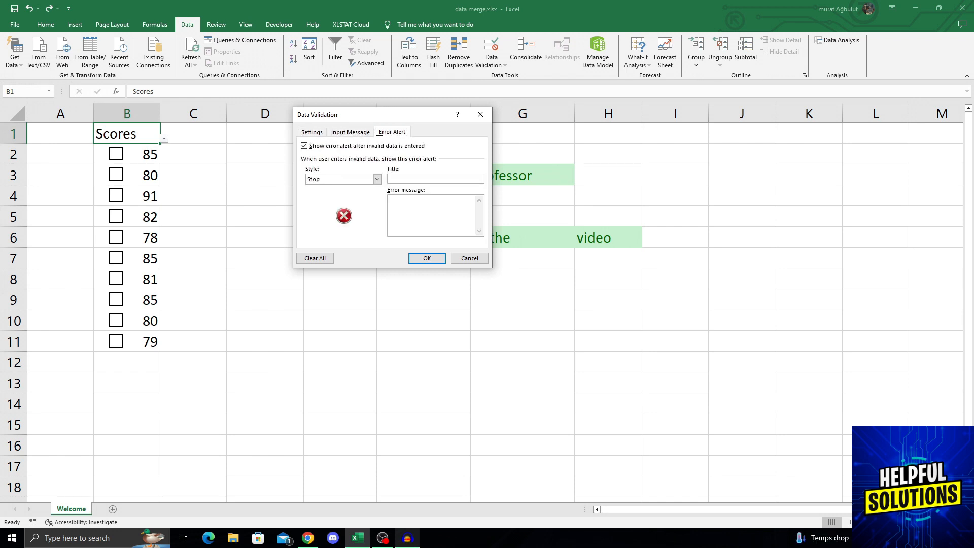
left_click(311, 133)
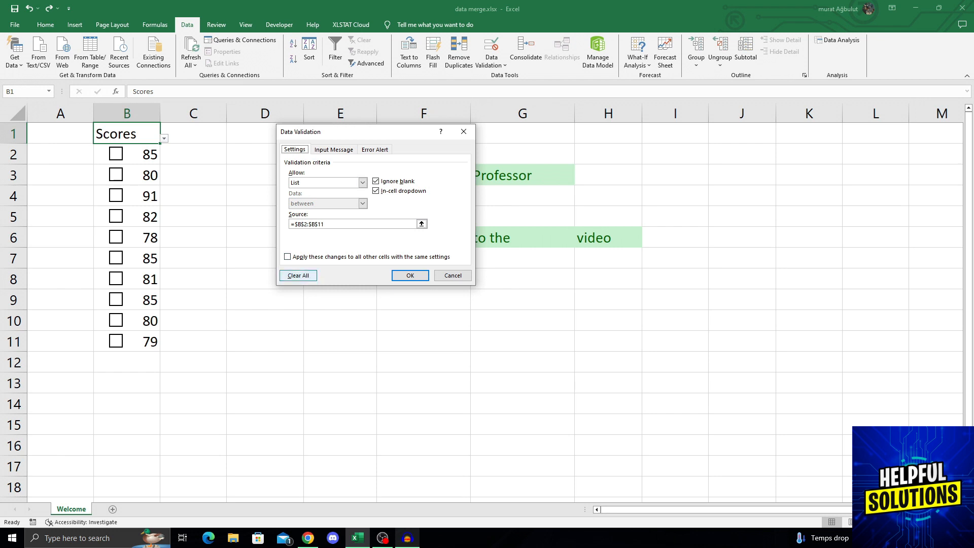
Clear all validation rules from B1 and confirm with OK
left_click(298, 275)
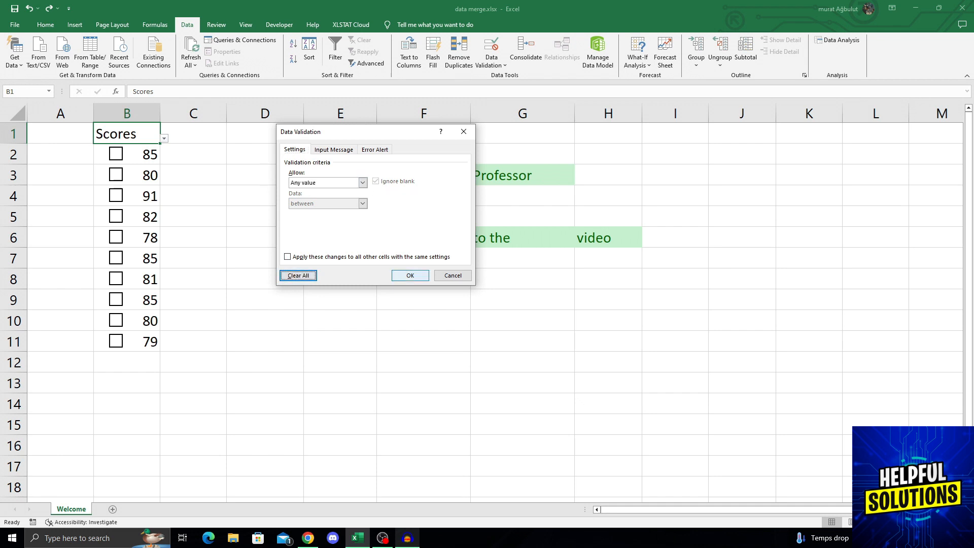
left_click(410, 275)
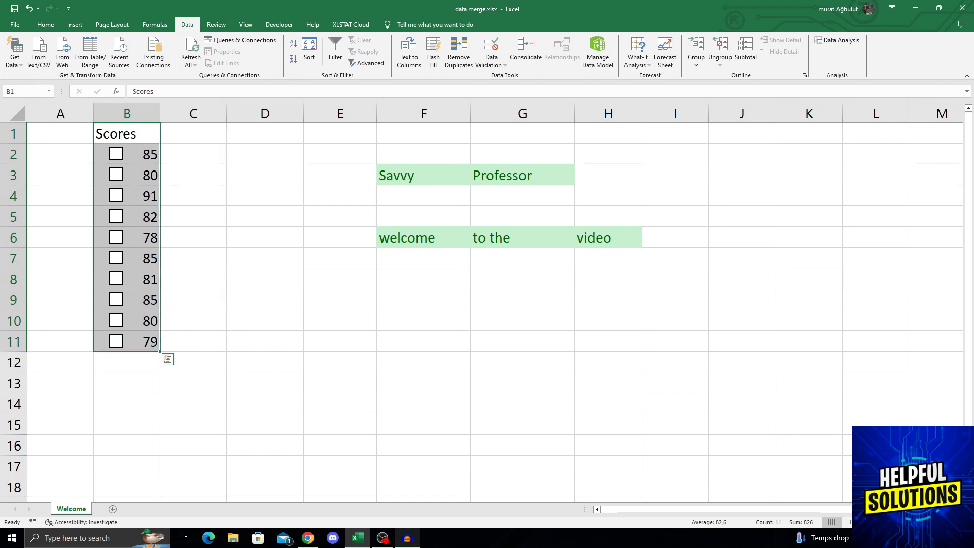
Check validation for B1:B11 and dismiss the prompt about extending validation
left_click(127, 196)
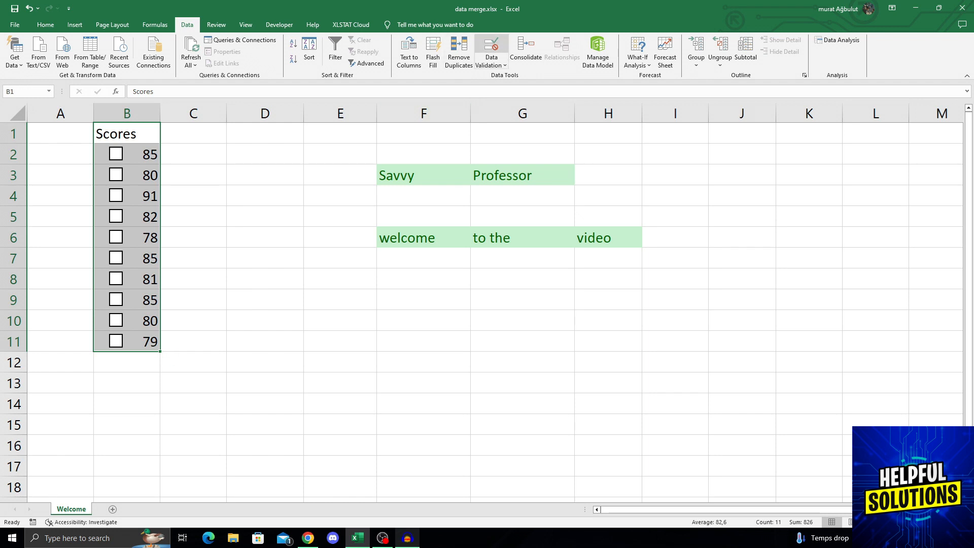
left_click(490, 47)
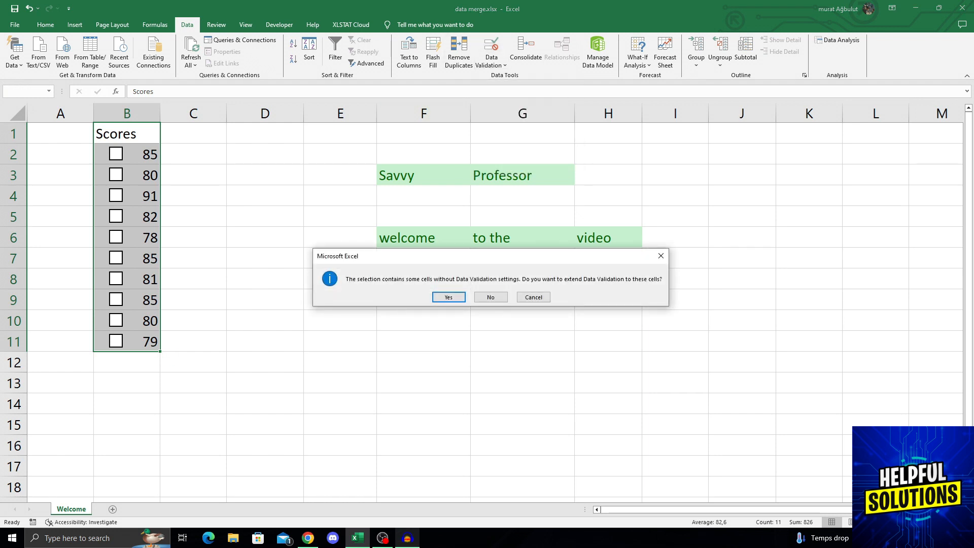
left_click(448, 296)
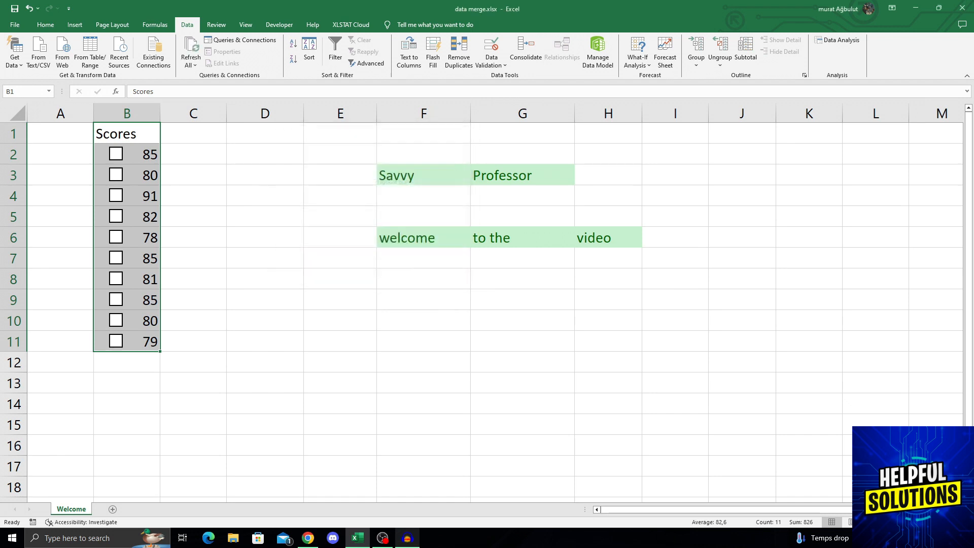
Check B5 and B11 for dropdowns, then reopen validation for B1:B11 showing Any value
left_click(127, 216)
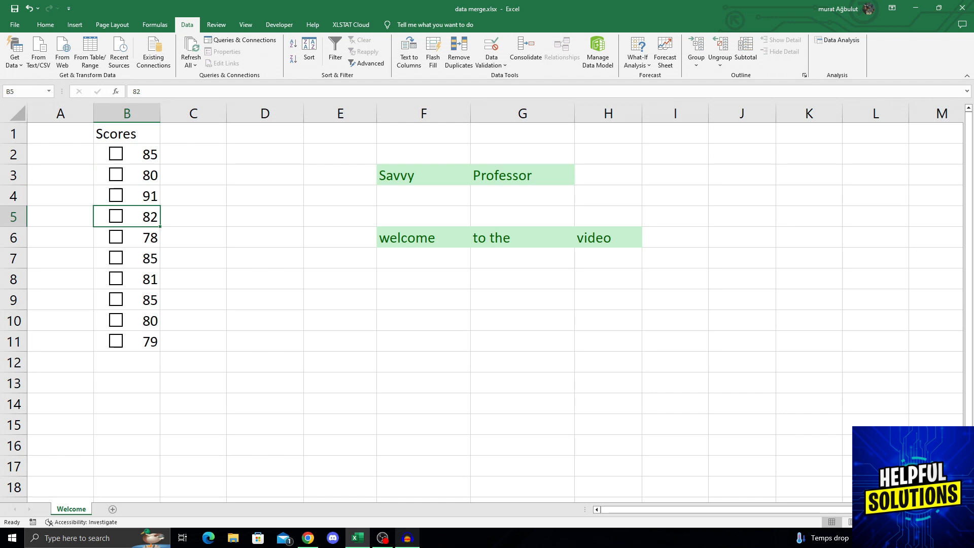
left_click(127, 341)
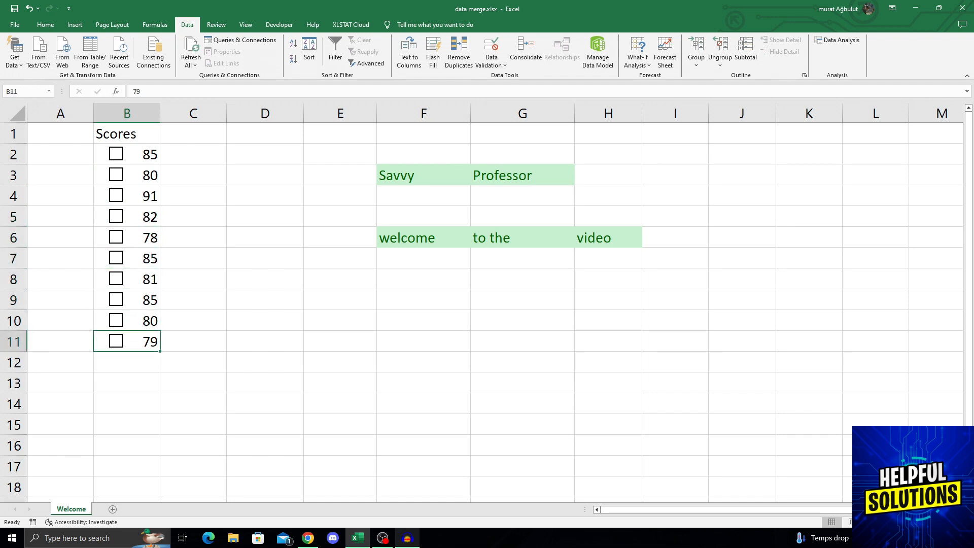
left_click(127, 113)
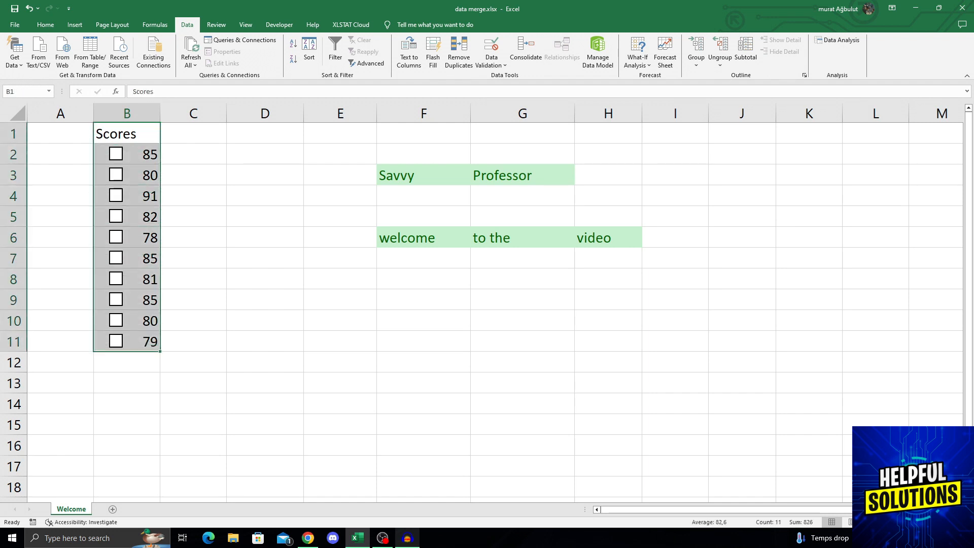
left_click(490, 50)
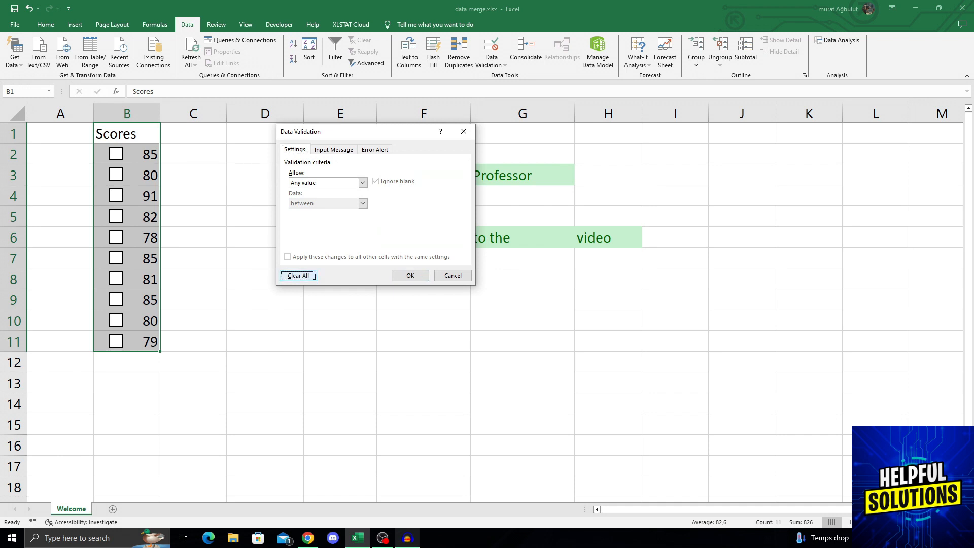